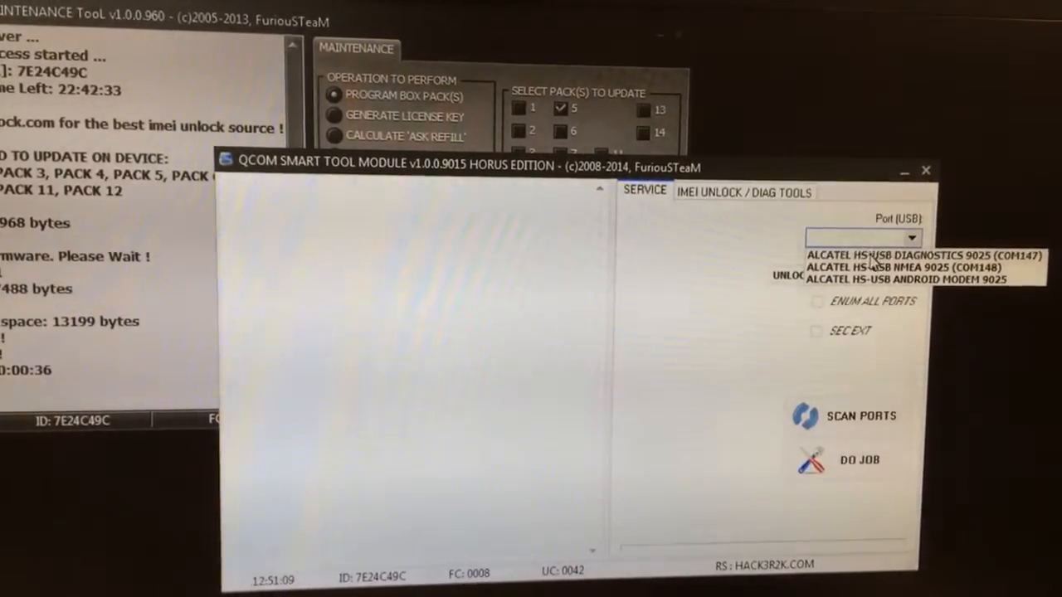
Select the ALCATEL HS-USB DIAGNOSTICS 9025 (COM147) port and run the UNLOCK job
click(896, 255)
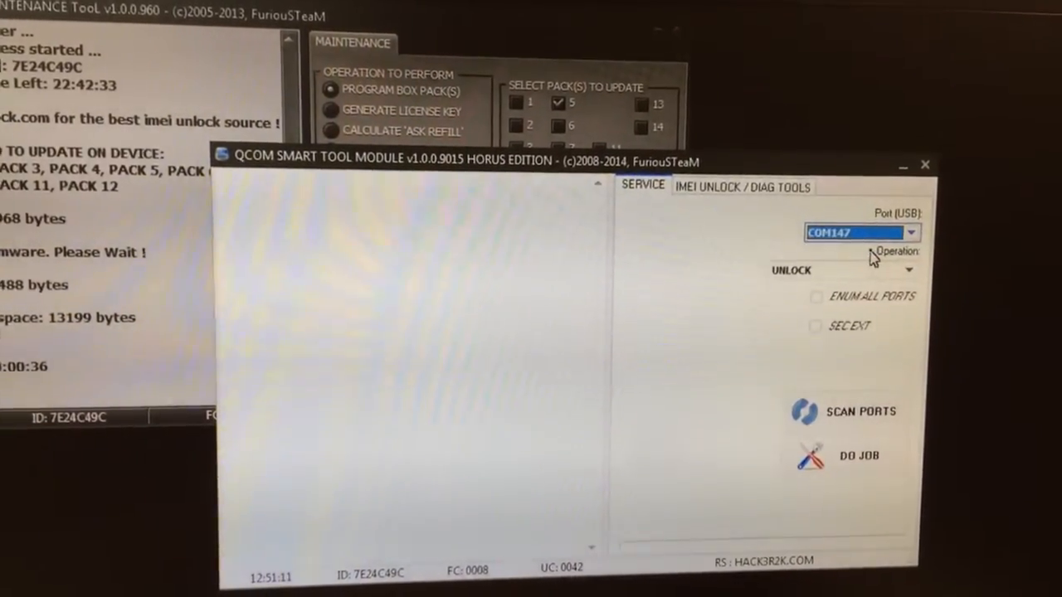
click(856, 455)
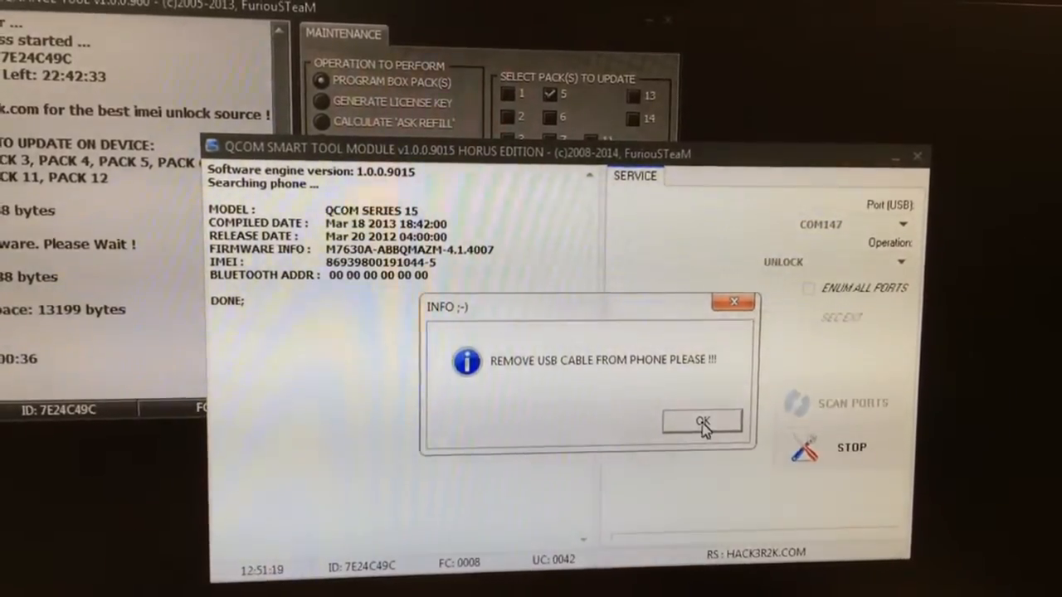
Acknowledge both cable-removal prompts and confirm continuing with direct unlocking
click(703, 422)
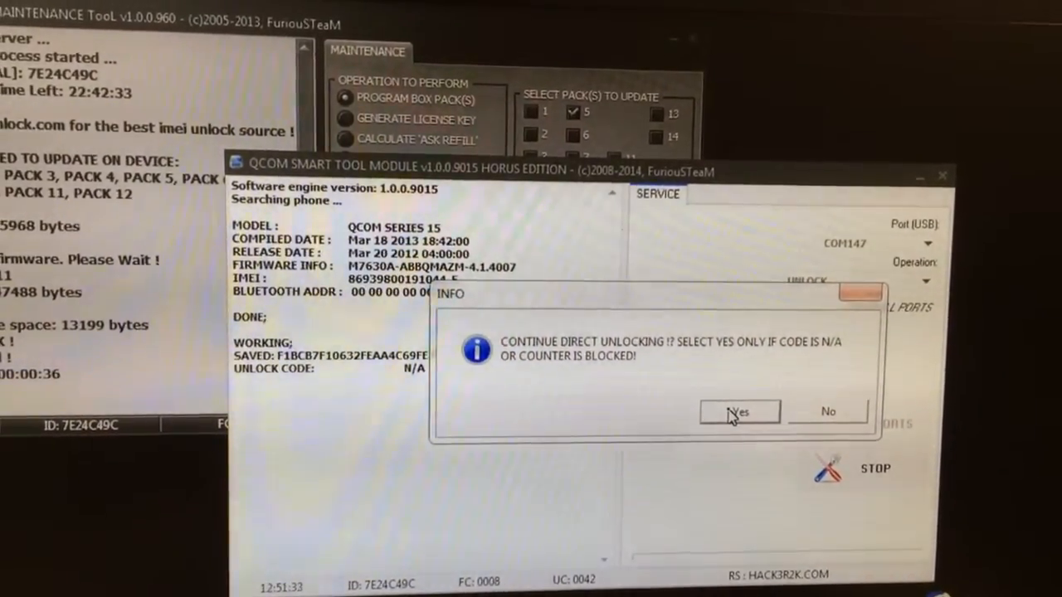
click(740, 412)
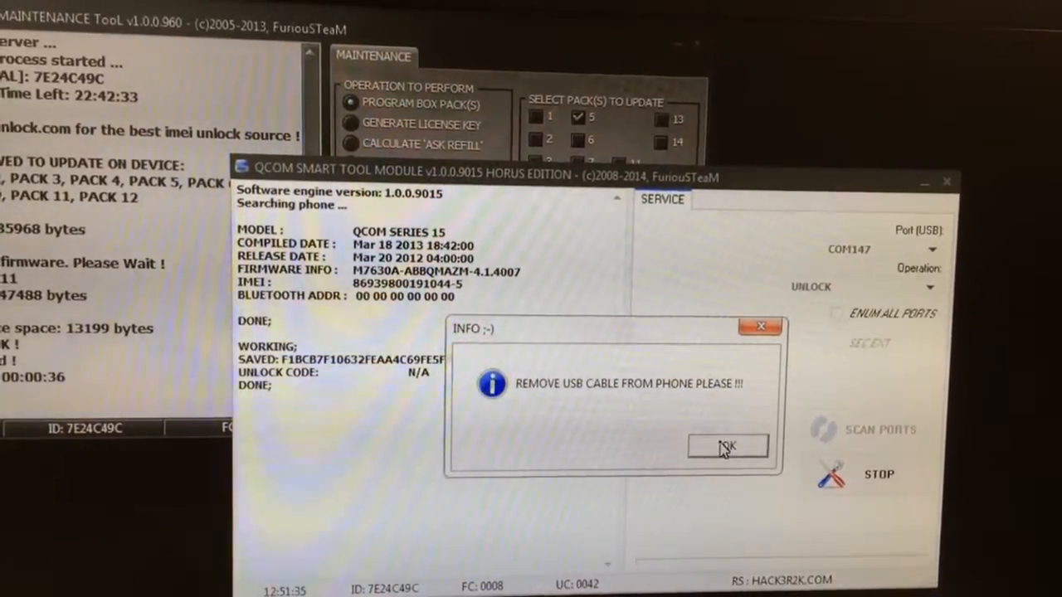
click(728, 444)
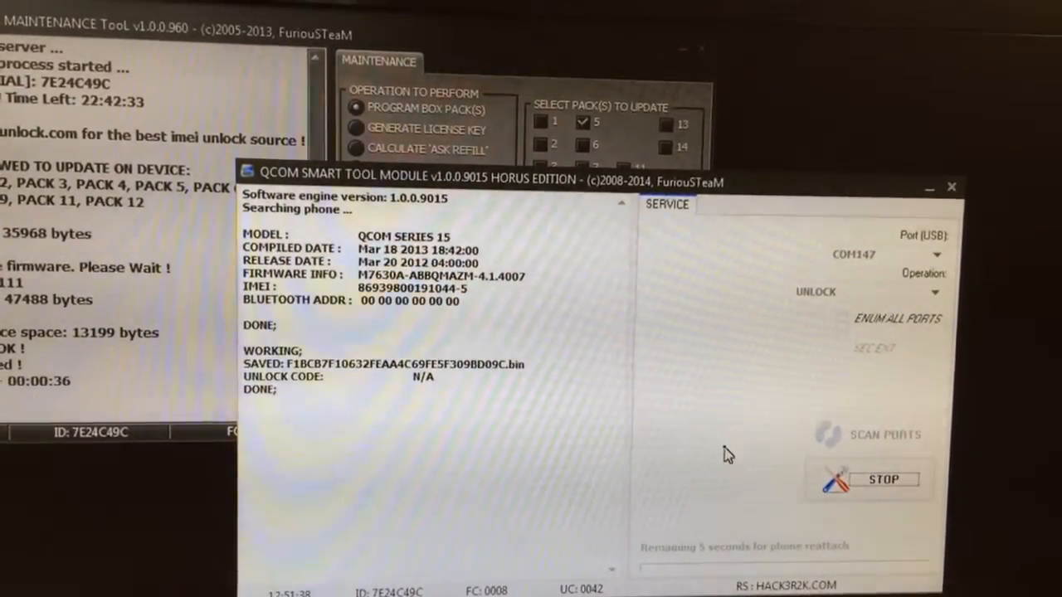